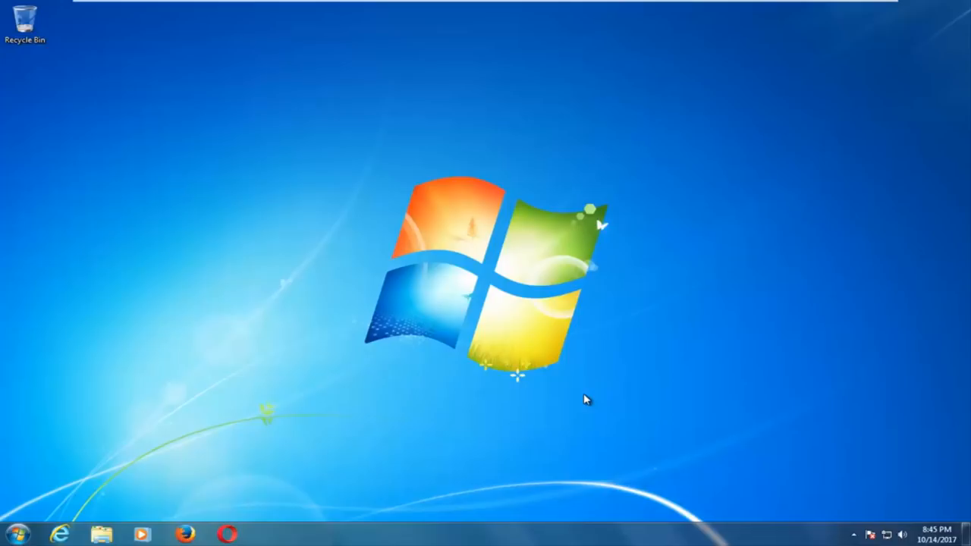
{"action": "mouse_move", "coordinate": [500, 538]}
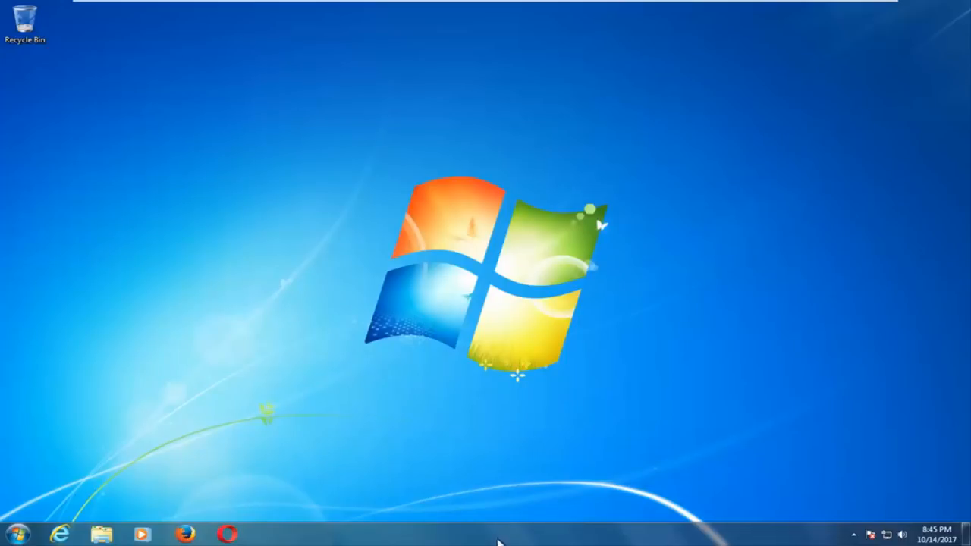
Step: Launch Task Manager from the taskbar's shortcut menu
{"action": "right_click", "coordinate": [512, 531]}
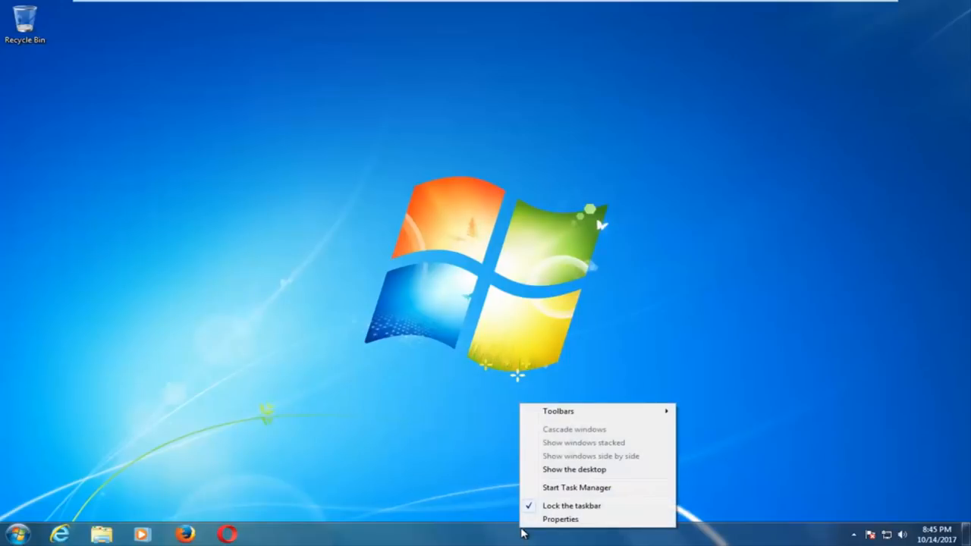
{"action": "left_click", "coordinate": [574, 487]}
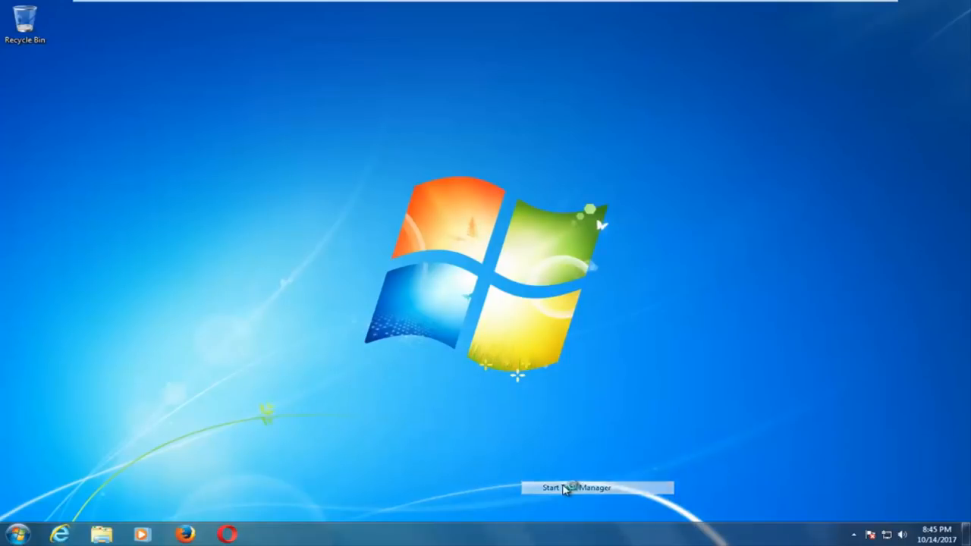
{"action": "left_click", "coordinate": [596, 488]}
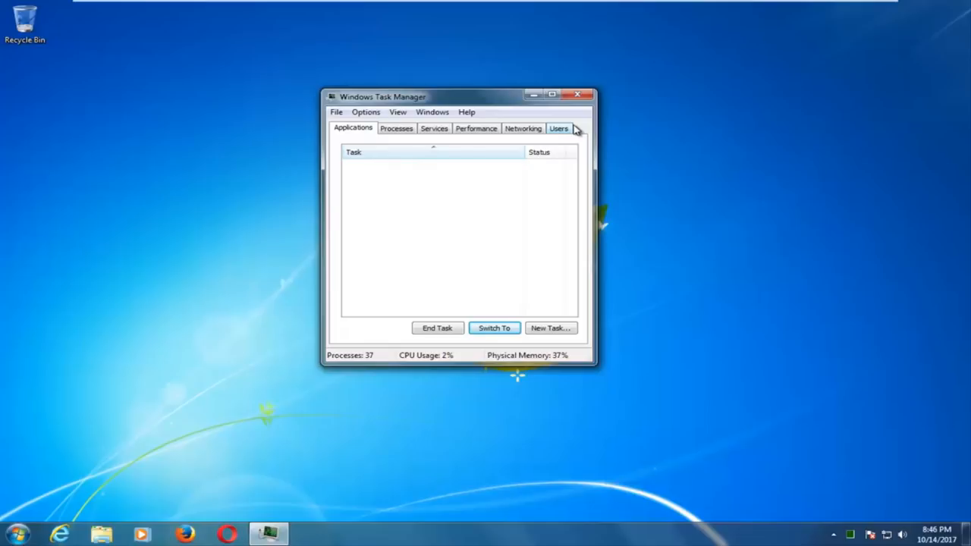
{"action": "mouse_move", "coordinate": [424, 205]}
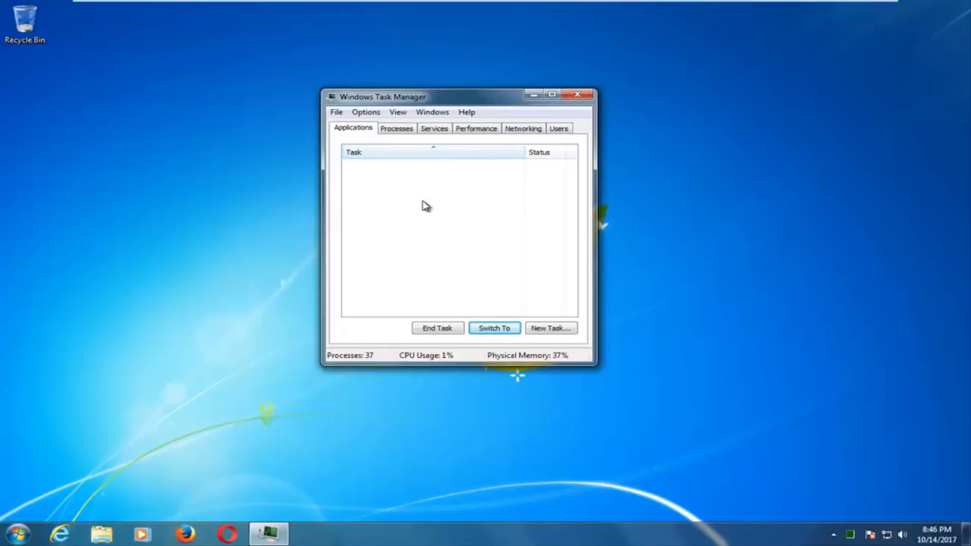
Step: Search the Start menu for 'msconfig'
{"action": "left_click", "coordinate": [16, 533]}
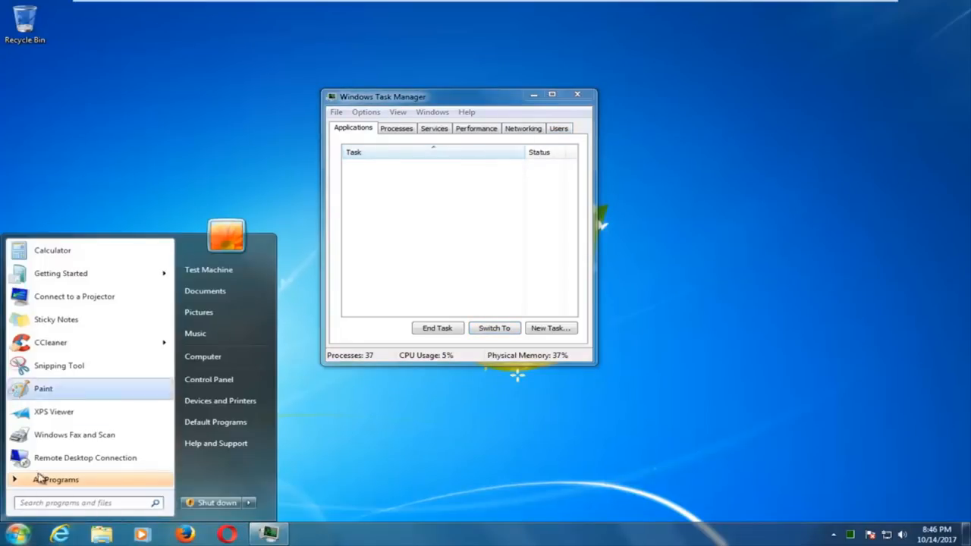
{"action": "type", "text": "msco"}
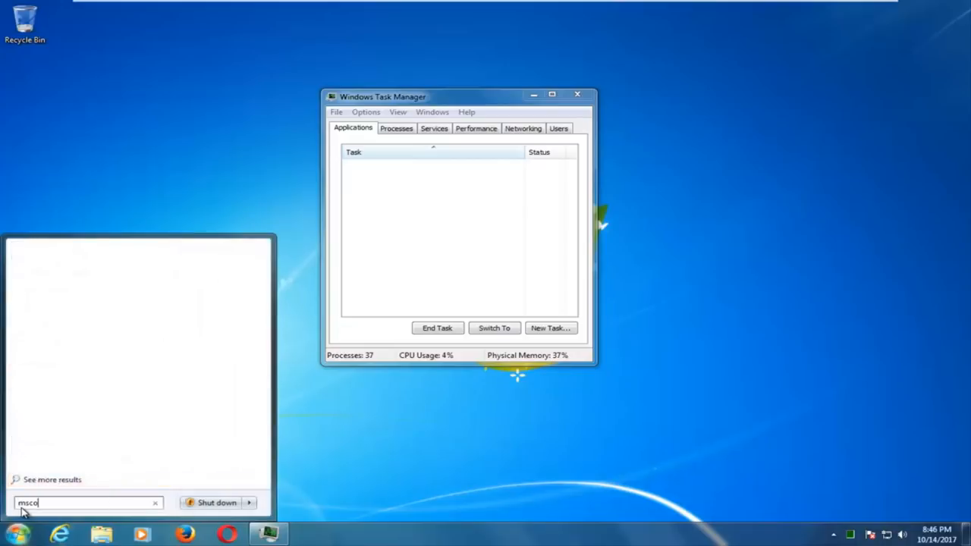
{"action": "type", "text": "nfig"}
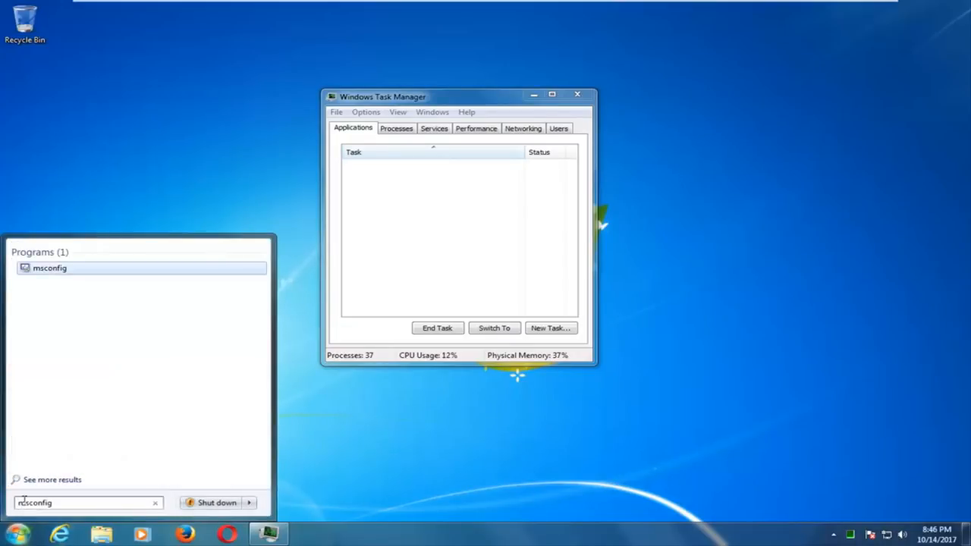
{"action": "mouse_move", "coordinate": [45, 268]}
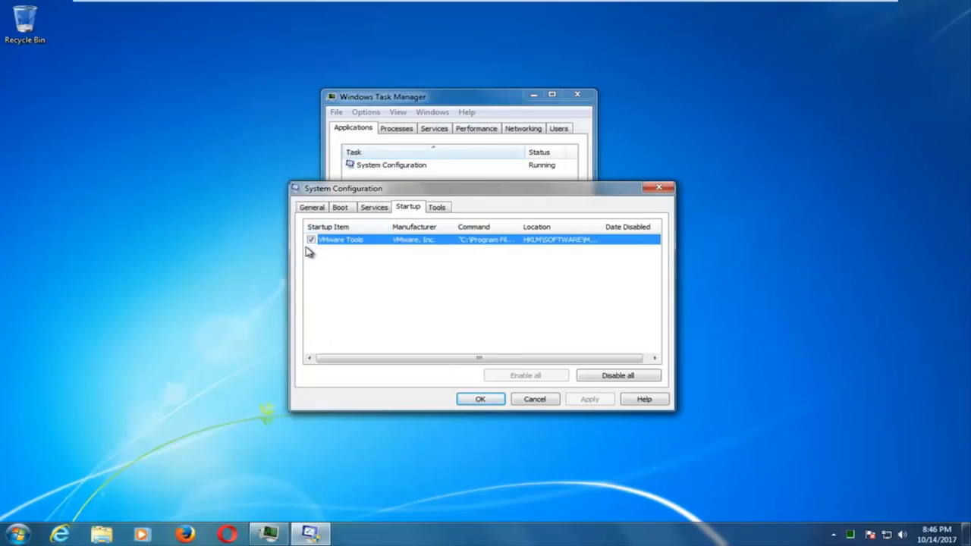
Step: Uncheck the VMware Tools startup item and confirm the change with OK
{"action": "left_click", "coordinate": [310, 238]}
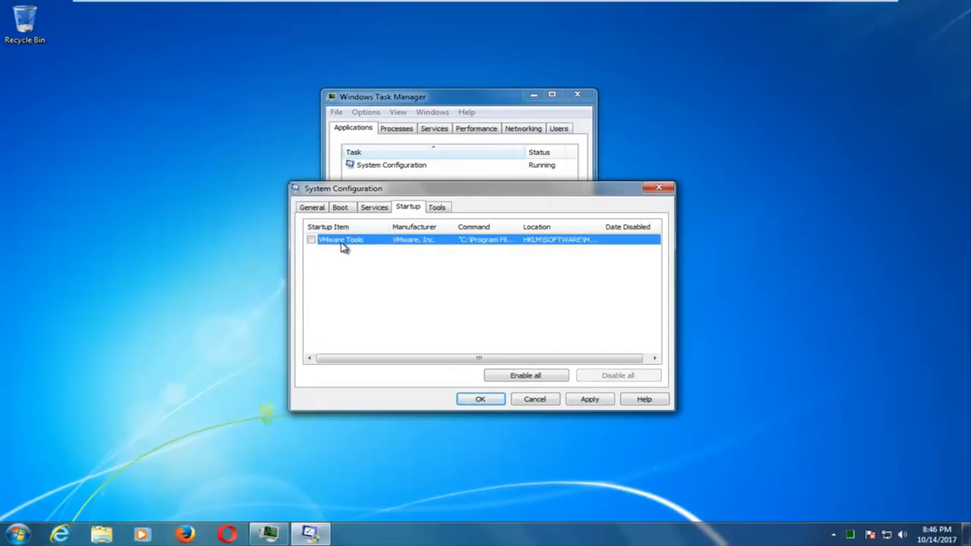
{"action": "mouse_move", "coordinate": [358, 258]}
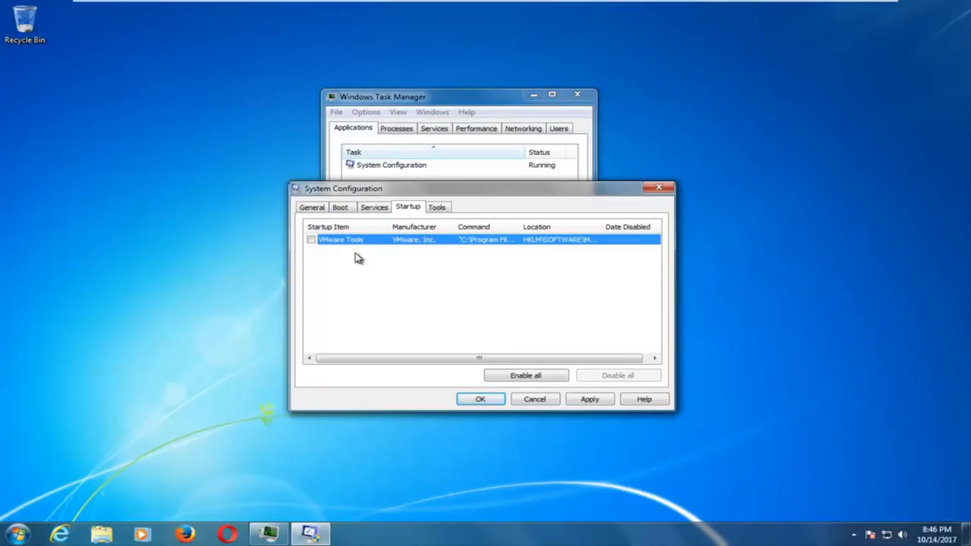
{"action": "mouse_move", "coordinate": [349, 249]}
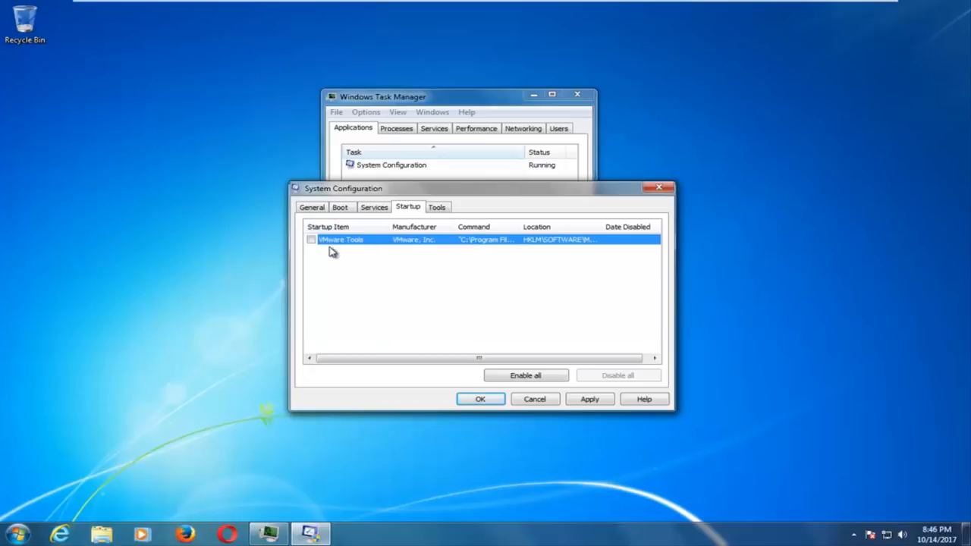
{"action": "mouse_move", "coordinate": [350, 326]}
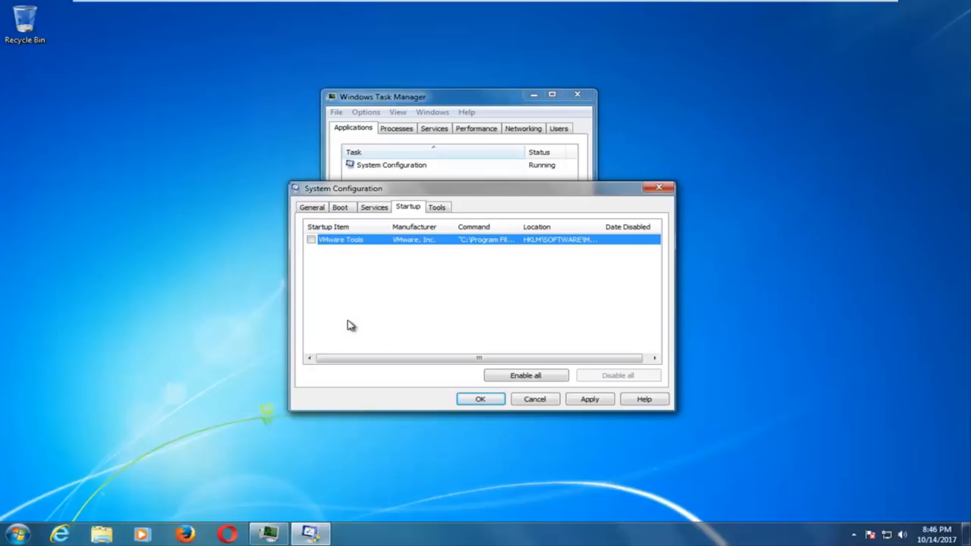
{"action": "mouse_move", "coordinate": [344, 328]}
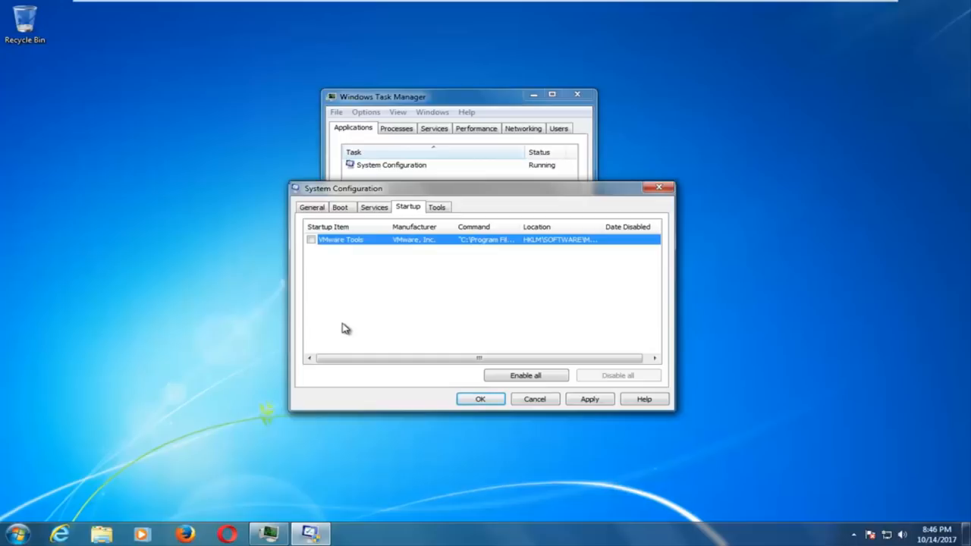
{"action": "mouse_move", "coordinate": [424, 276]}
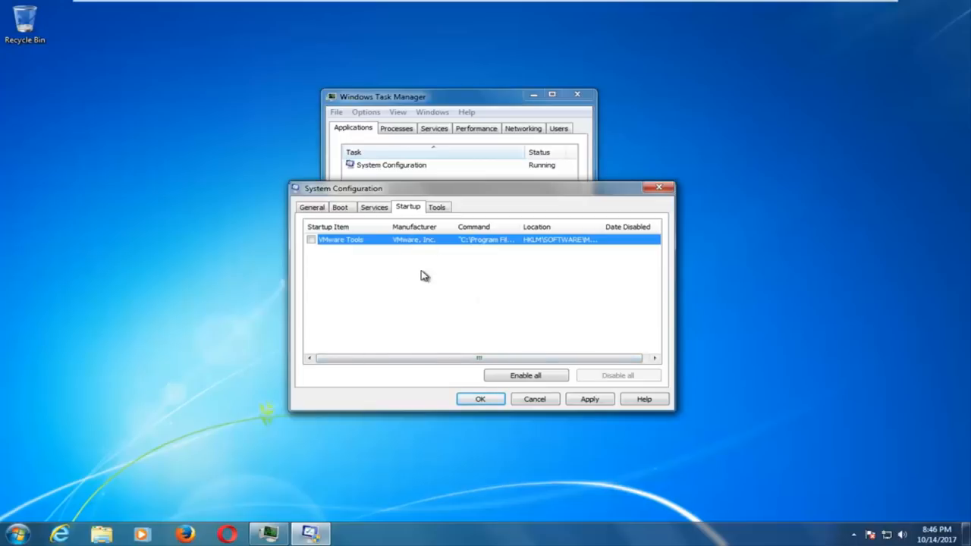
{"action": "left_click", "coordinate": [480, 399]}
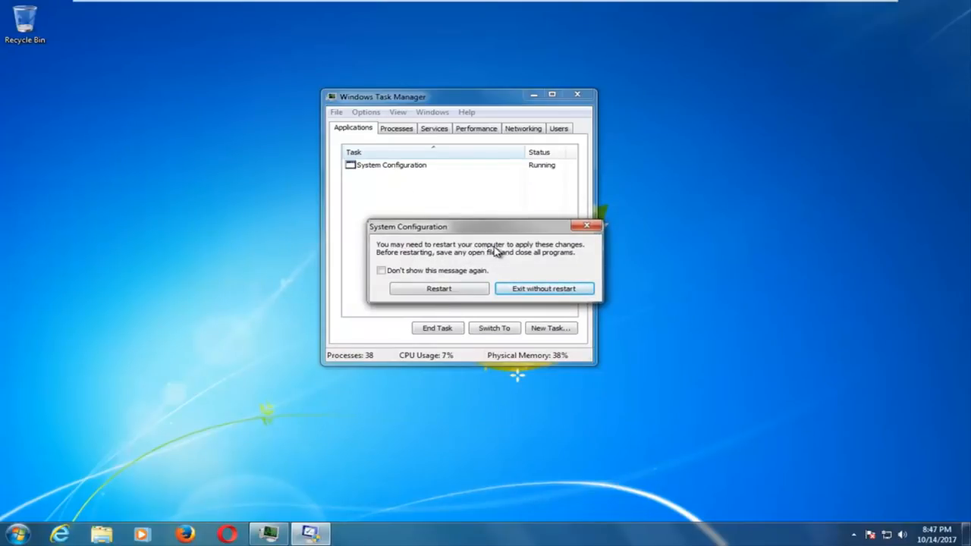
{"action": "mouse_move", "coordinate": [523, 292]}
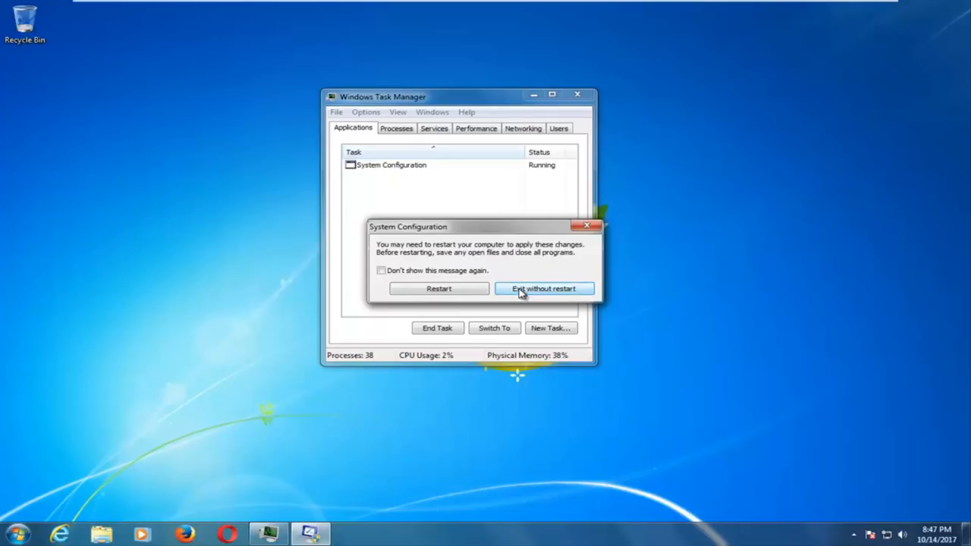
Step: Dismiss the restart prompt without restarting, and close Task Manager
{"action": "left_click", "coordinate": [545, 289]}
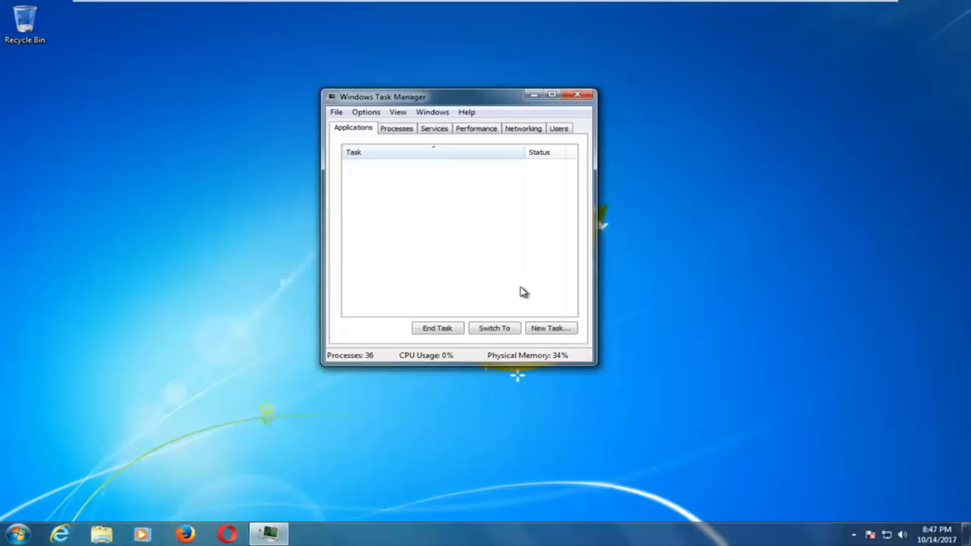
{"action": "mouse_move", "coordinate": [370, 200]}
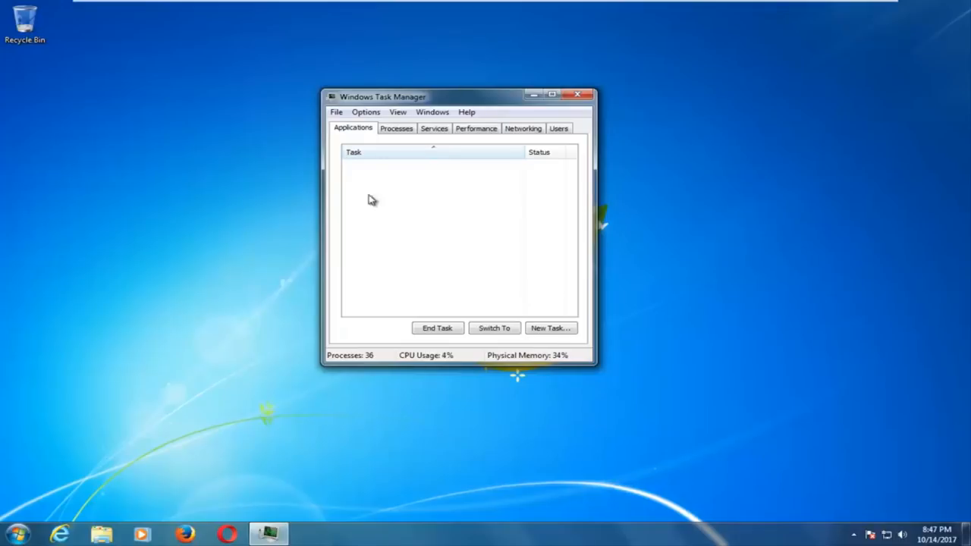
{"action": "mouse_move", "coordinate": [393, 349]}
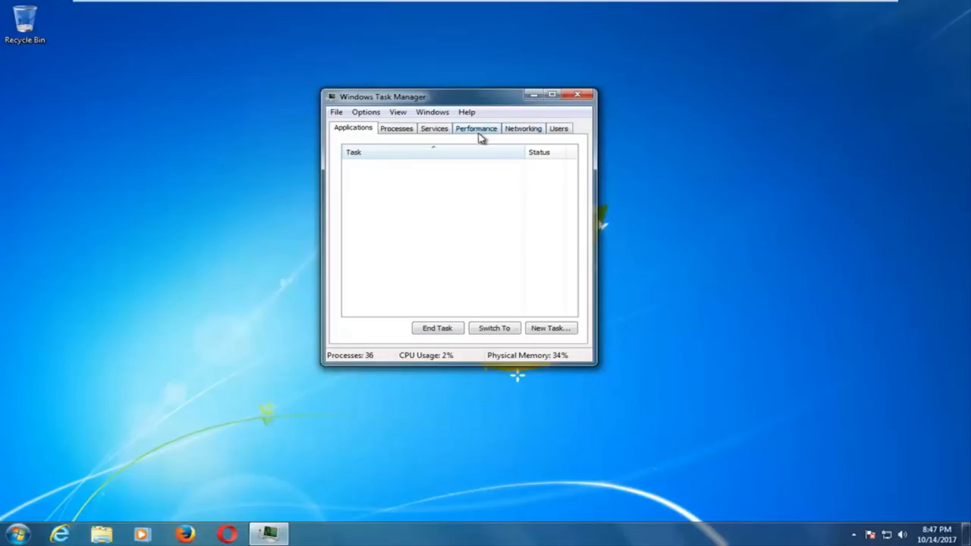
{"action": "mouse_move", "coordinate": [570, 98]}
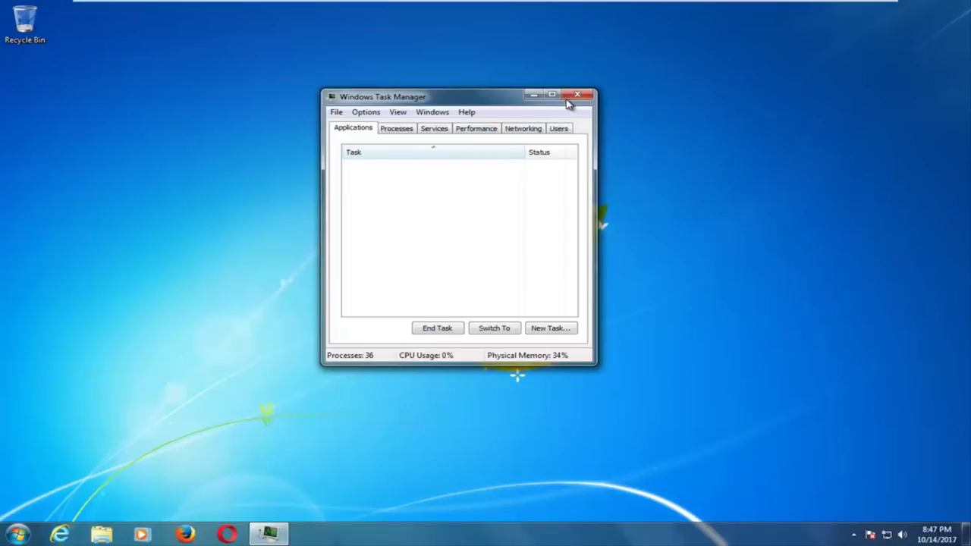
{"action": "left_click", "coordinate": [585, 94]}
{"action": "type", "text": "services"}
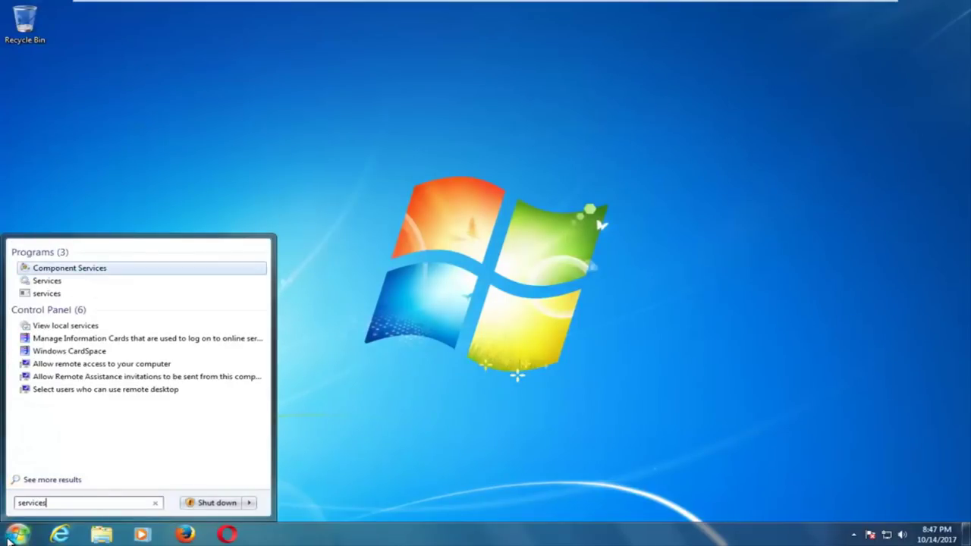
{"action": "mouse_move", "coordinate": [46, 281]}
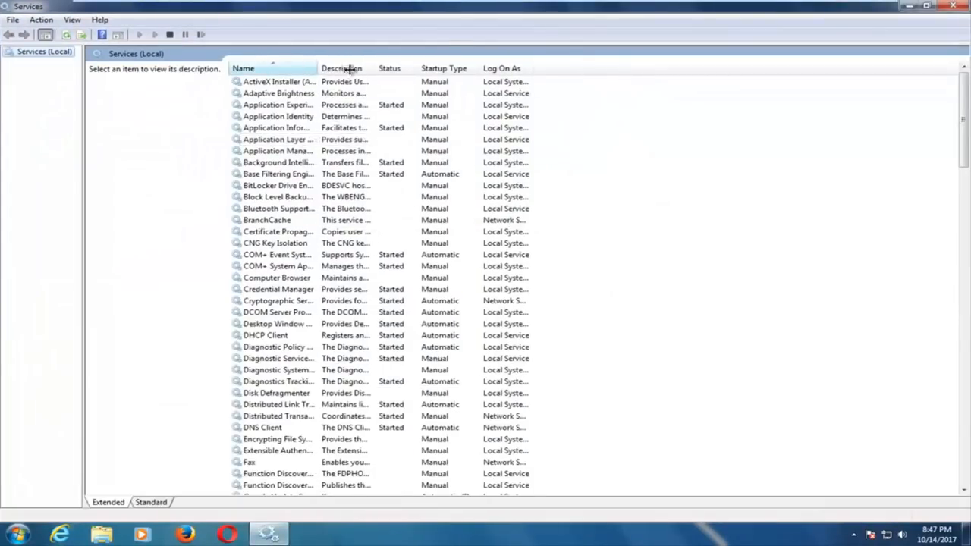
Step: Open the Superfetch service's properties in Services
{"action": "scroll", "scroll_direction": "down", "scroll_amount": 3}
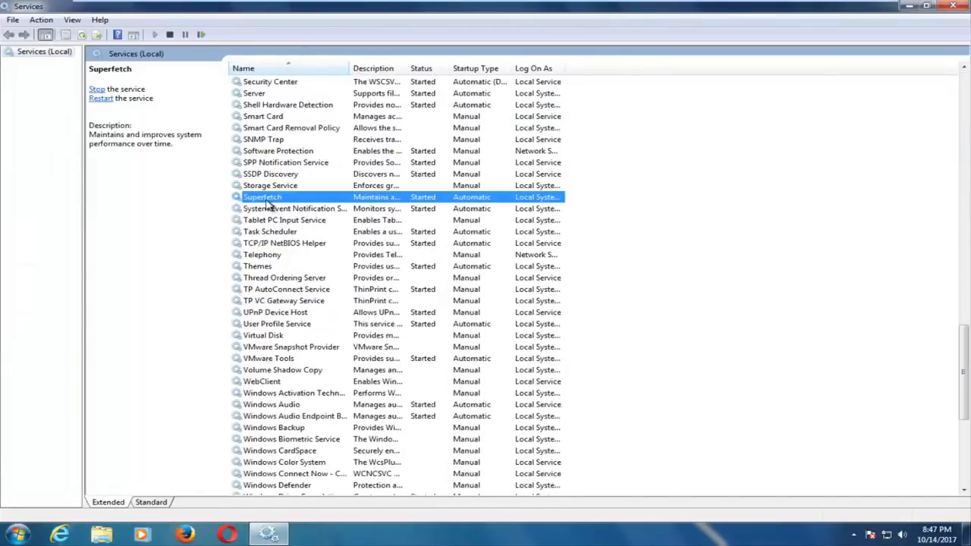
{"action": "right_click", "coordinate": [261, 196]}
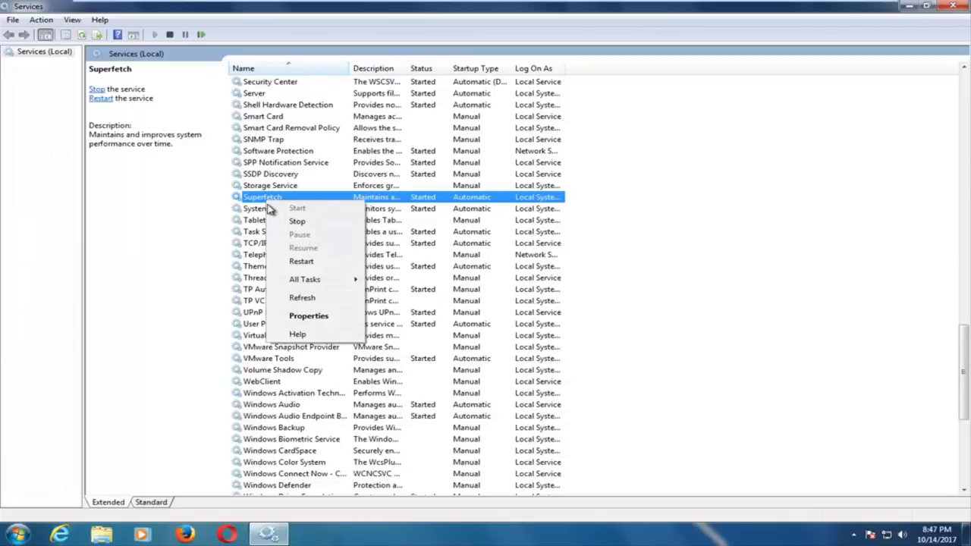
{"action": "left_click", "coordinate": [307, 316]}
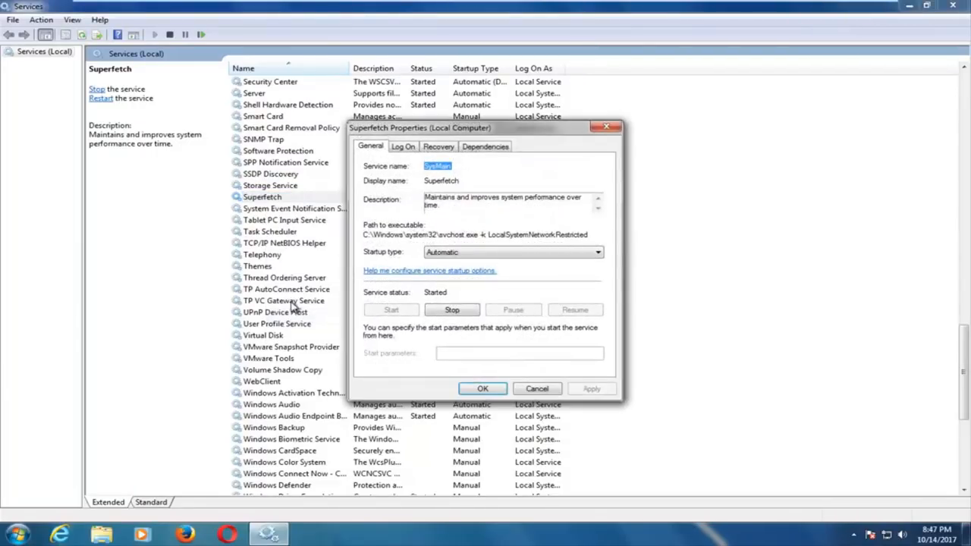
Step: Set Superfetch's startup type to Disabled, confirm, and close the Services window
{"action": "left_click", "coordinate": [595, 251]}
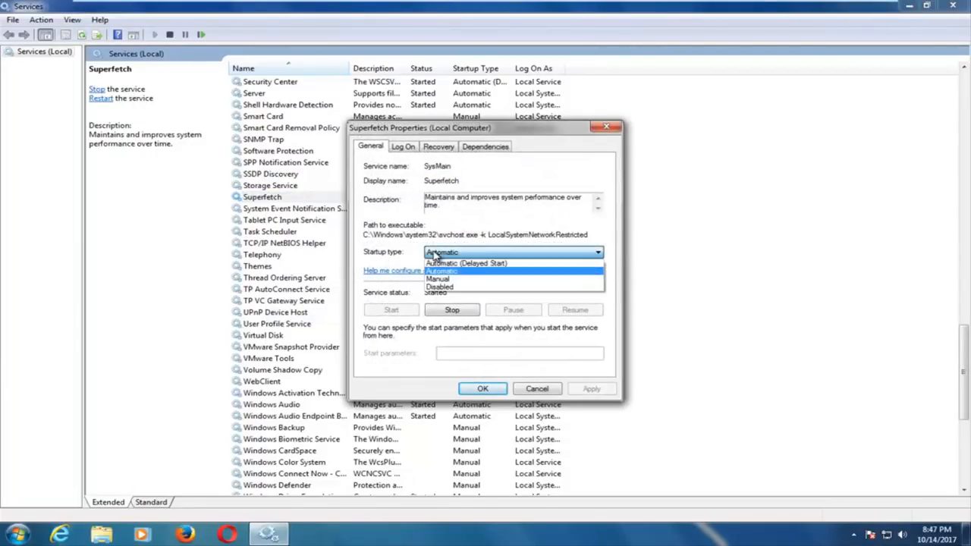
{"action": "left_click", "coordinate": [440, 286]}
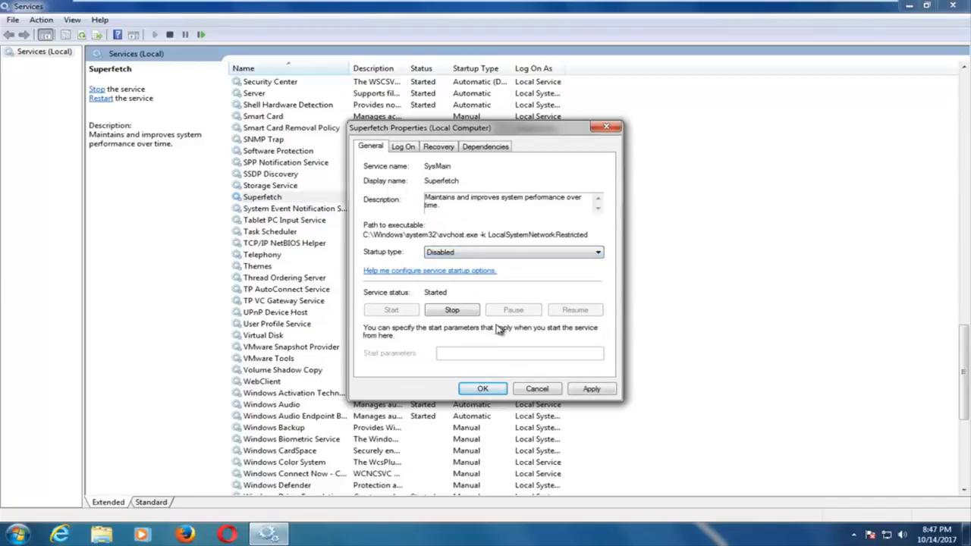
{"action": "left_click", "coordinate": [482, 388]}
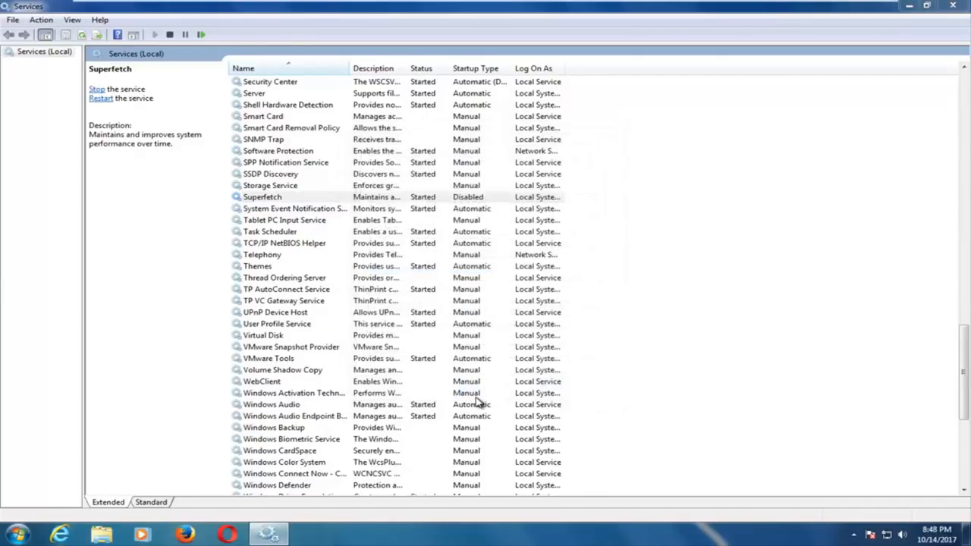
{"action": "left_click", "coordinate": [262, 197]}
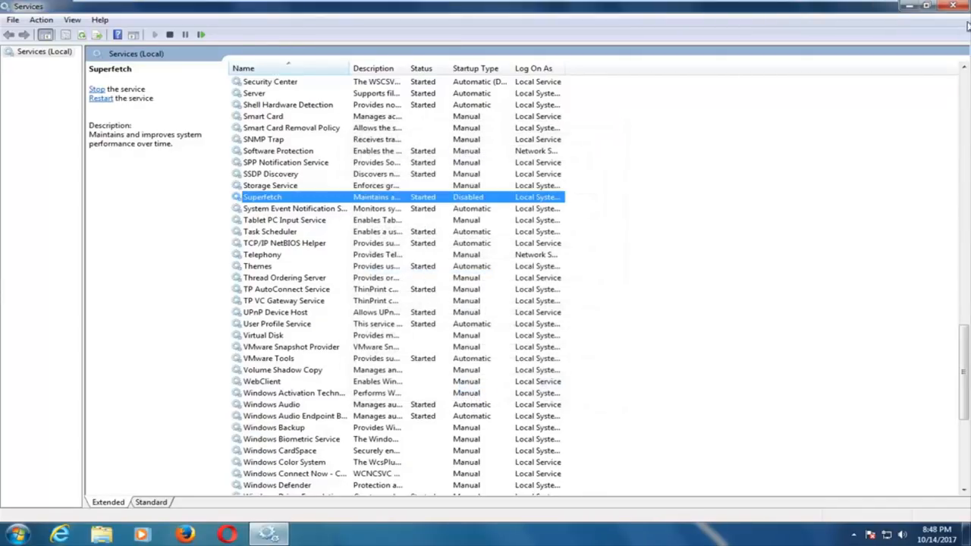
{"action": "left_click", "coordinate": [951, 7]}
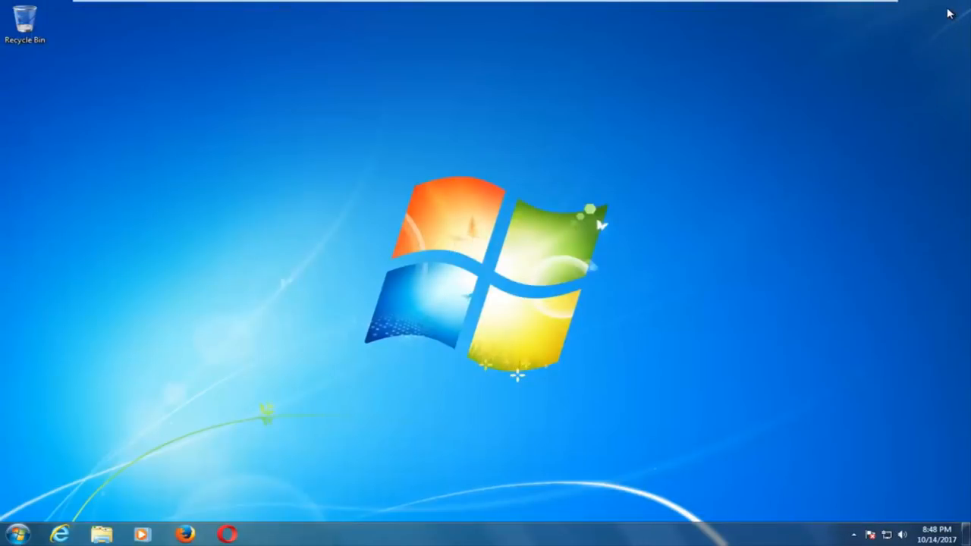
{"action": "mouse_move", "coordinate": [303, 319]}
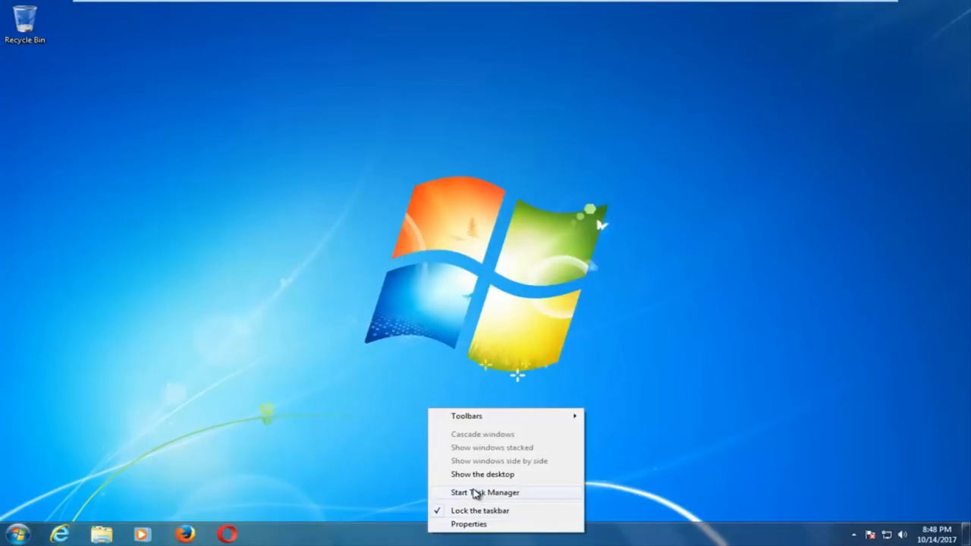
Step: Launch Task Manager and show its Processes list
{"action": "left_click", "coordinate": [485, 493]}
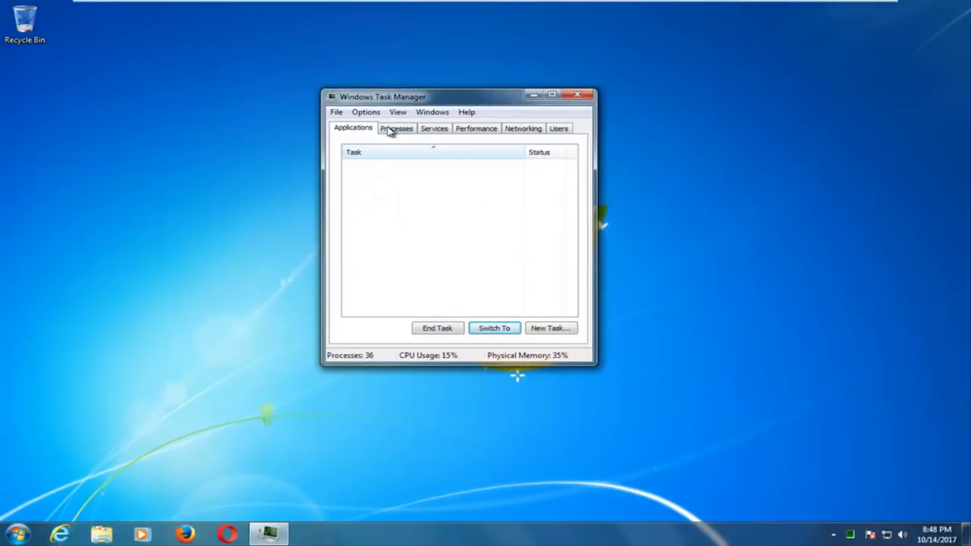
{"action": "left_click", "coordinate": [396, 128]}
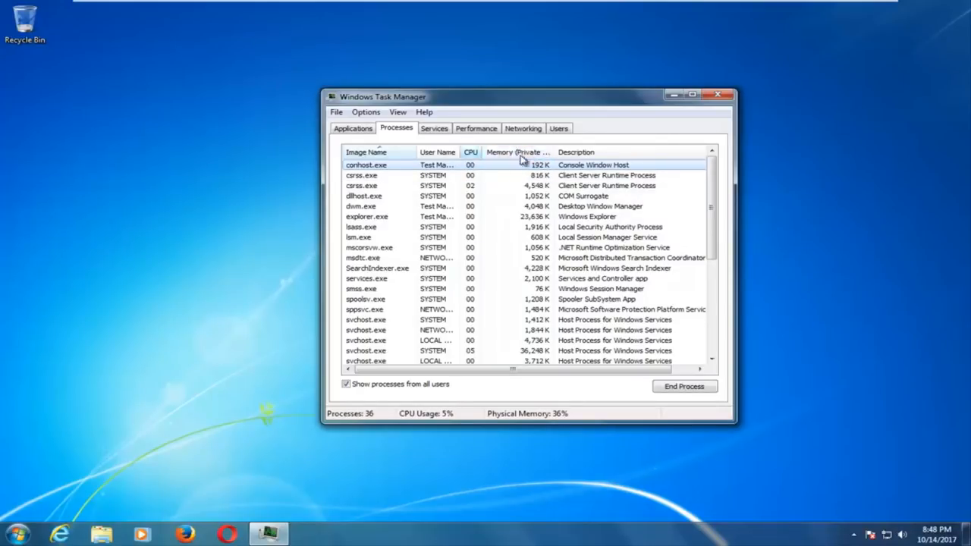
Step: Sort processes by Memory (Private Working Set), then close Task Manager
{"action": "left_click", "coordinate": [520, 152]}
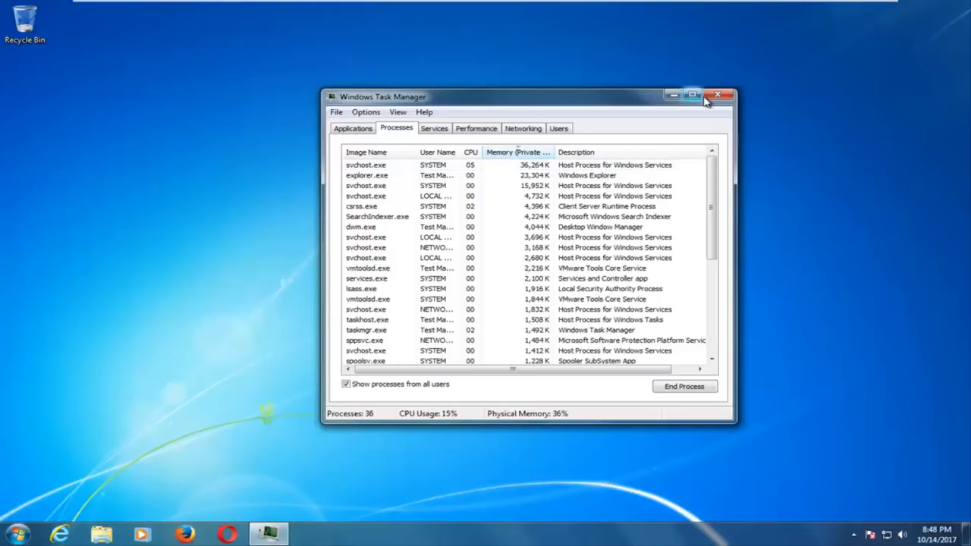
{"action": "left_click", "coordinate": [717, 93]}
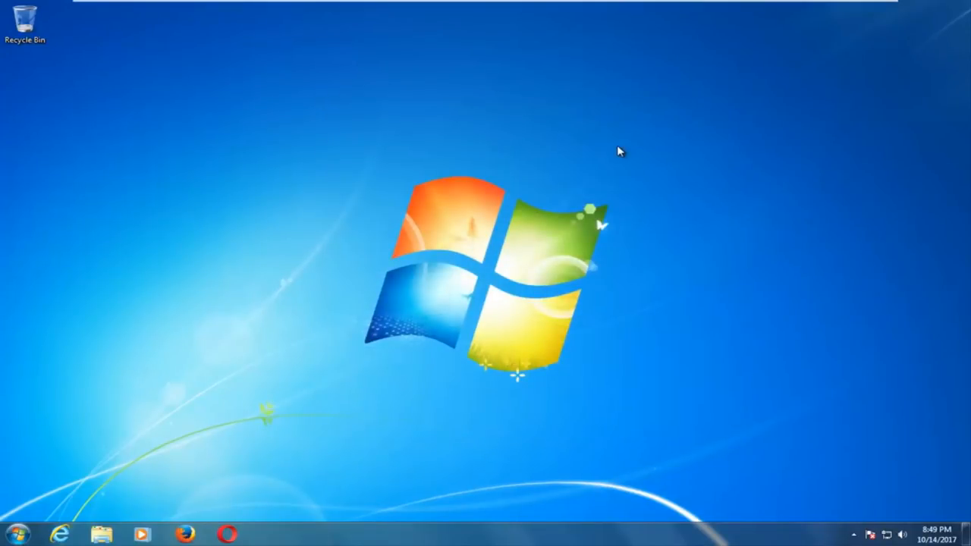